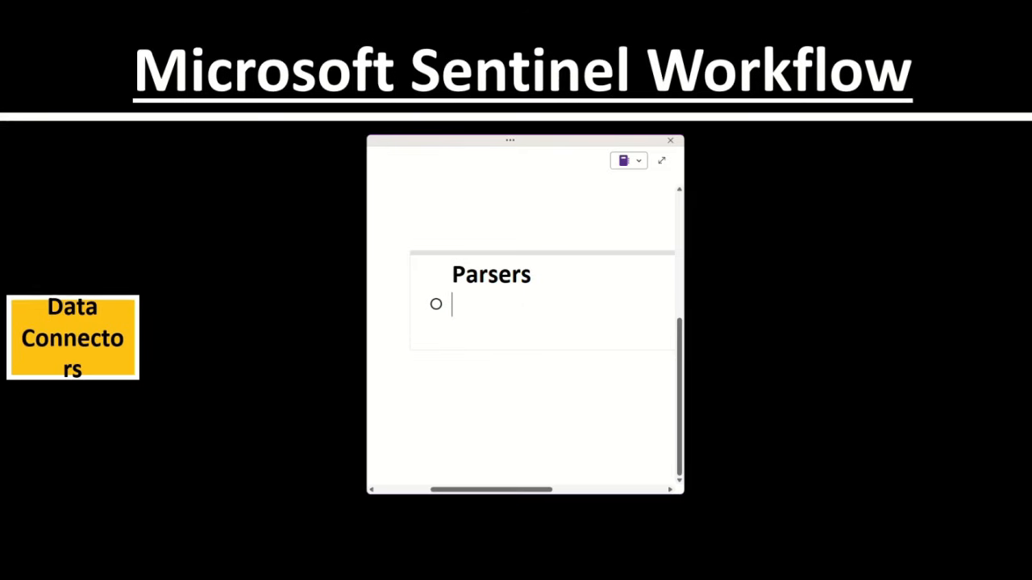
pyautogui.write('Raw log ->')
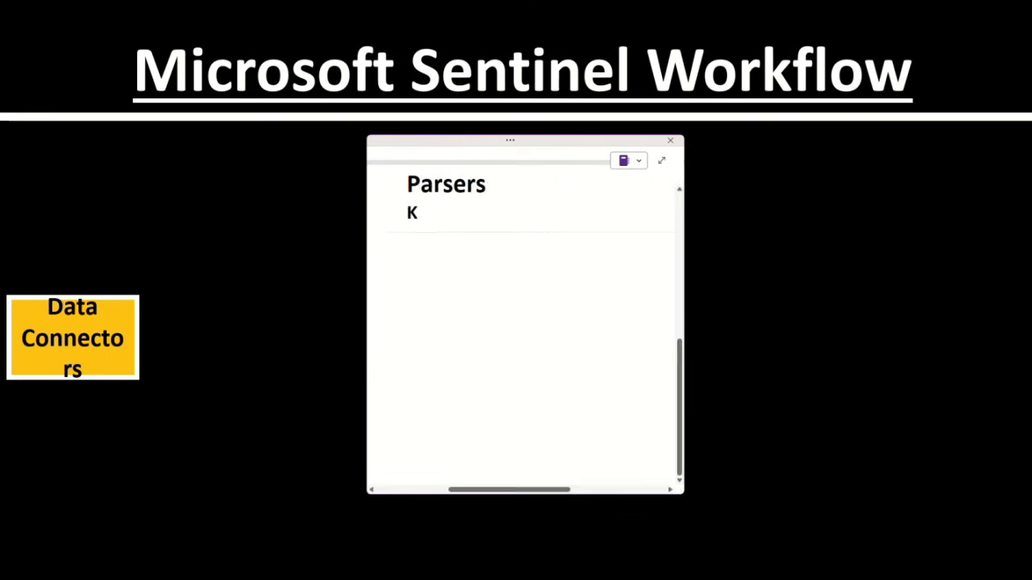
pyautogui.write('QL')
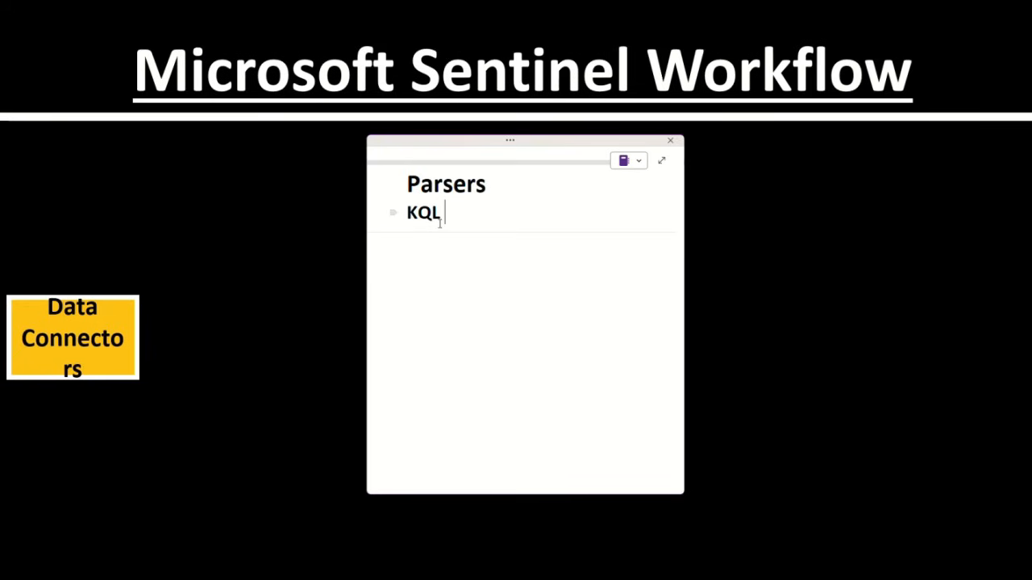
pyautogui.write('Normalization')
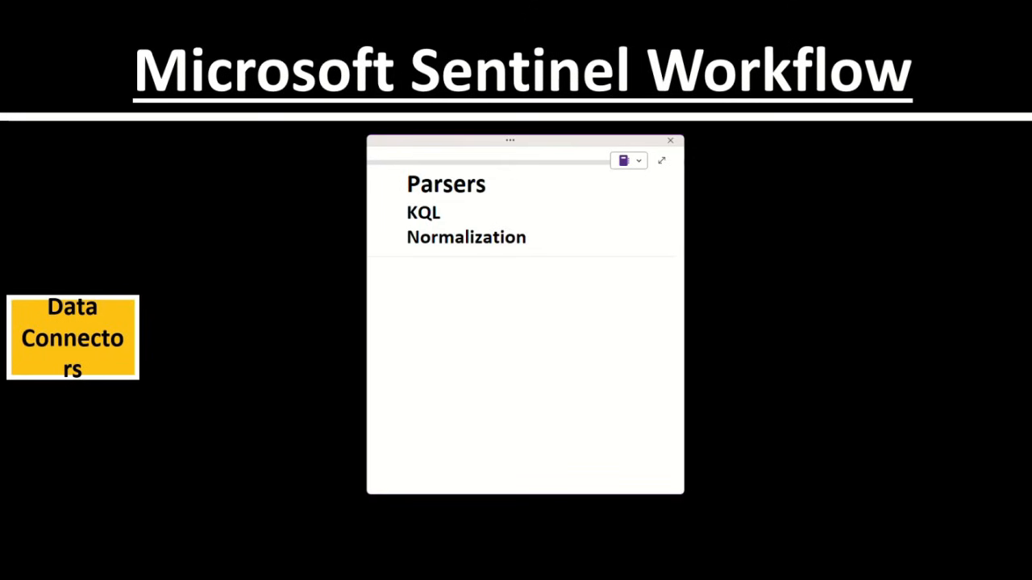
pyautogui.write('Custom')
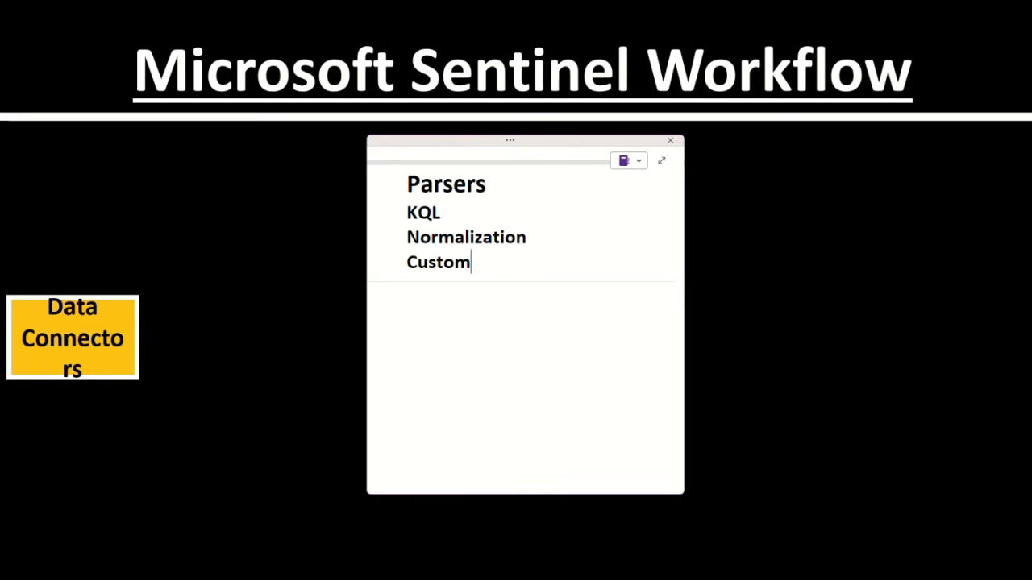